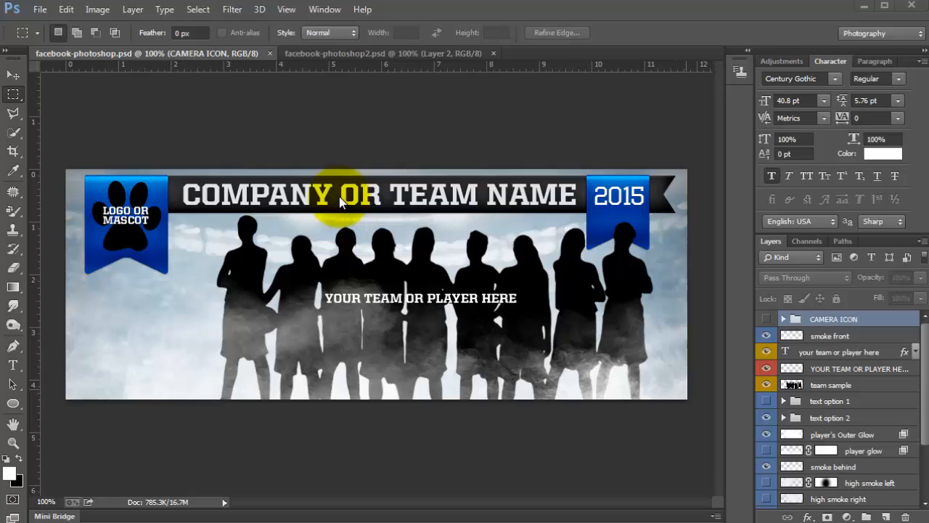
mouse_move(322, 336)
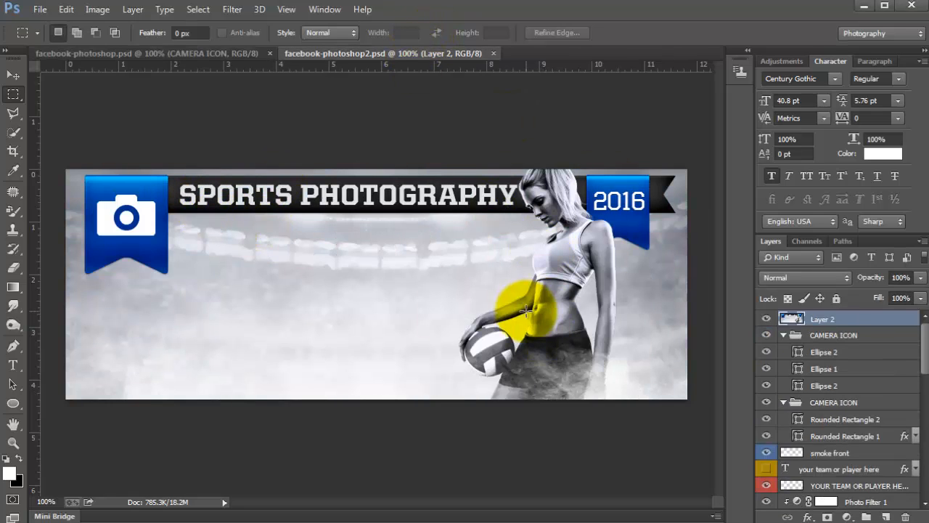
Review the second Photoshop cover, SPORTS PHOTOGRAPHY 2016 with the volleyball player.
left_click_drag(529, 312, 279, 325)
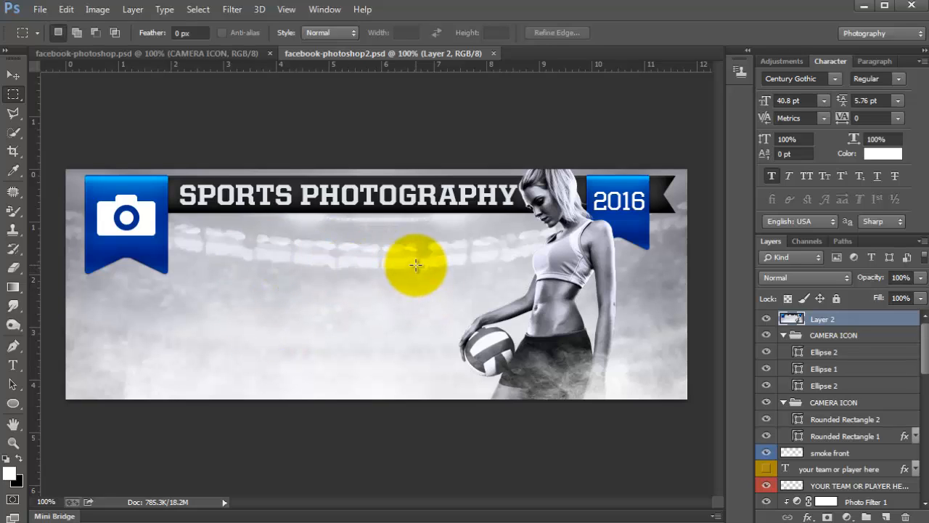
left_click_drag(415, 264, 356, 230)
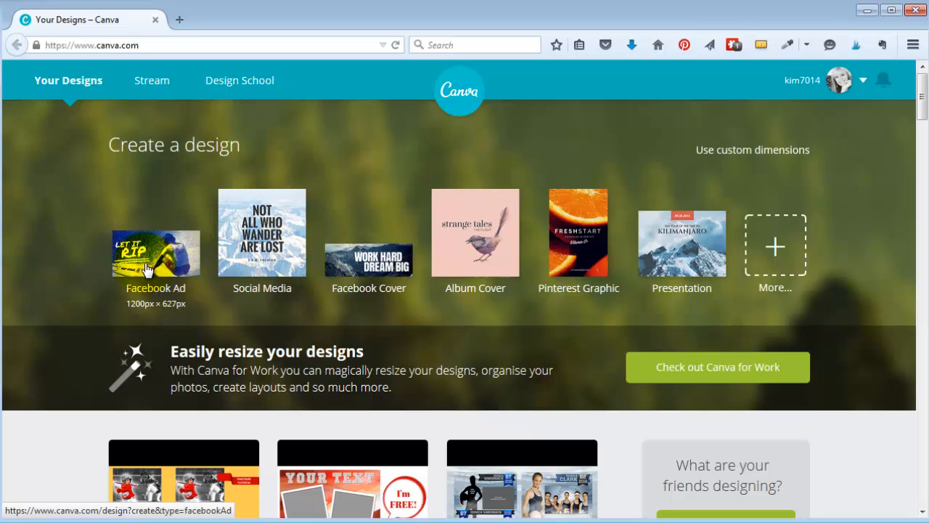
mouse_move(369, 254)
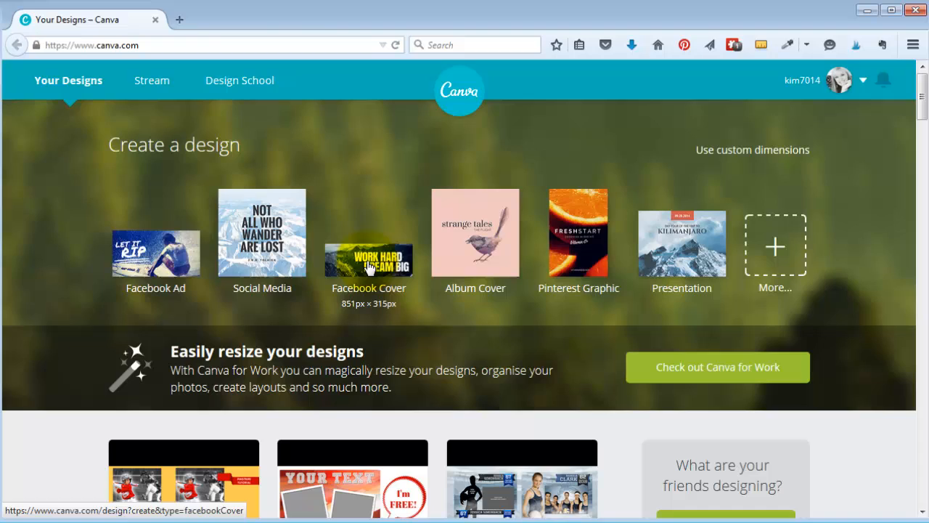
Start a new blank Facebook Cover design and browse its layouts.
left_click(368, 232)
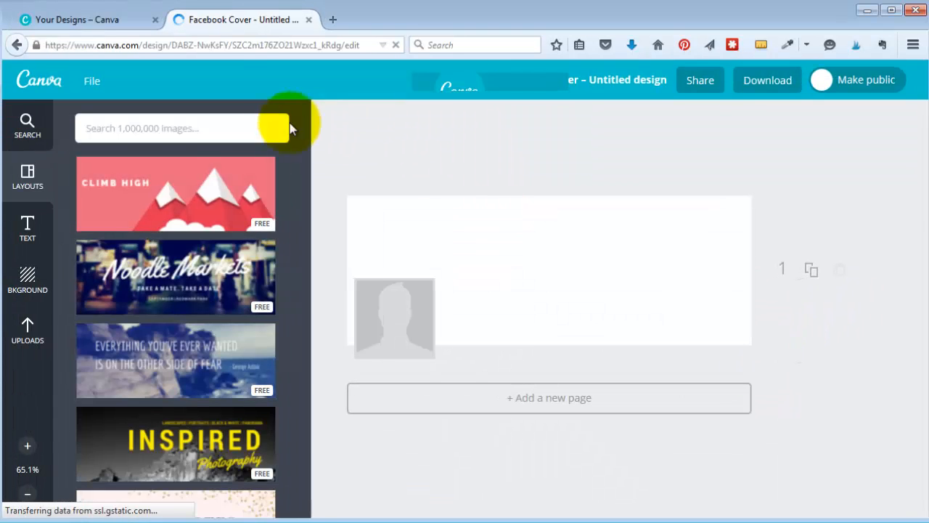
scroll("down", 3)
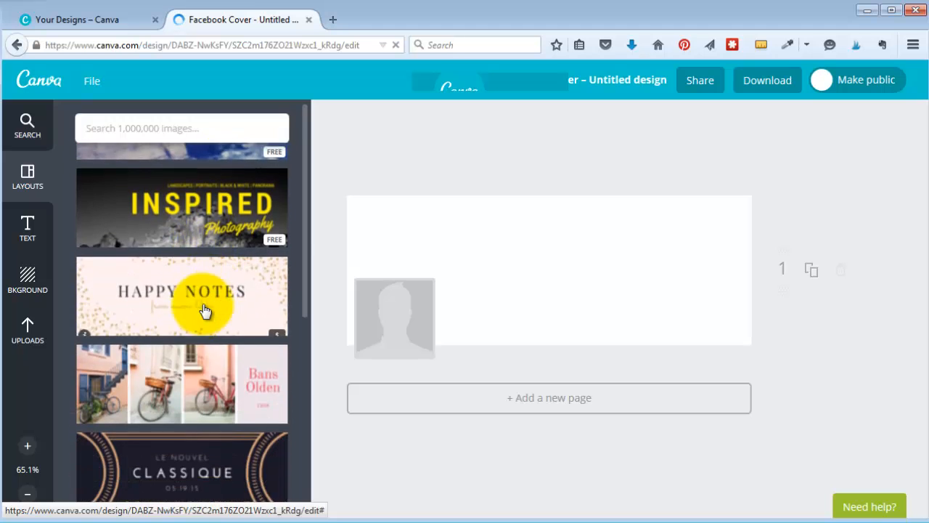
scroll("down", 3)
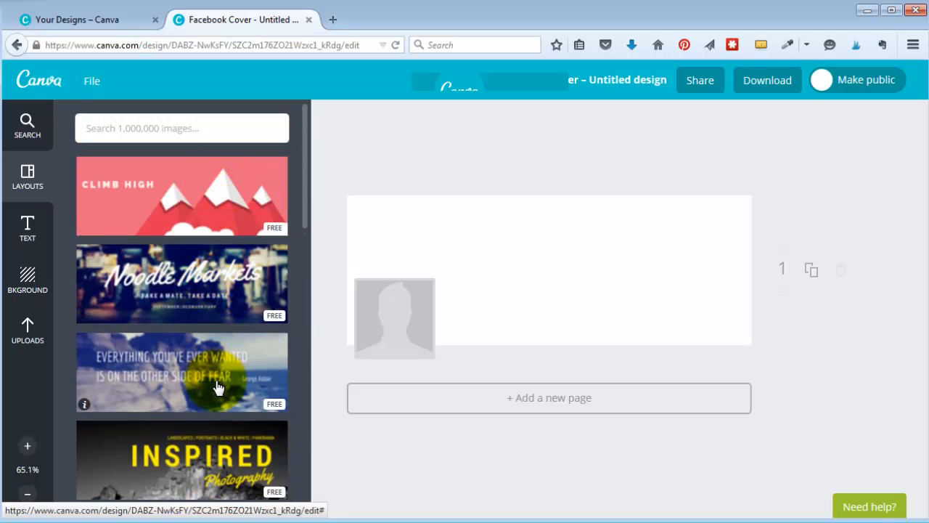
Show the Uploads panel with the account's uploaded images.
left_click(26, 123)
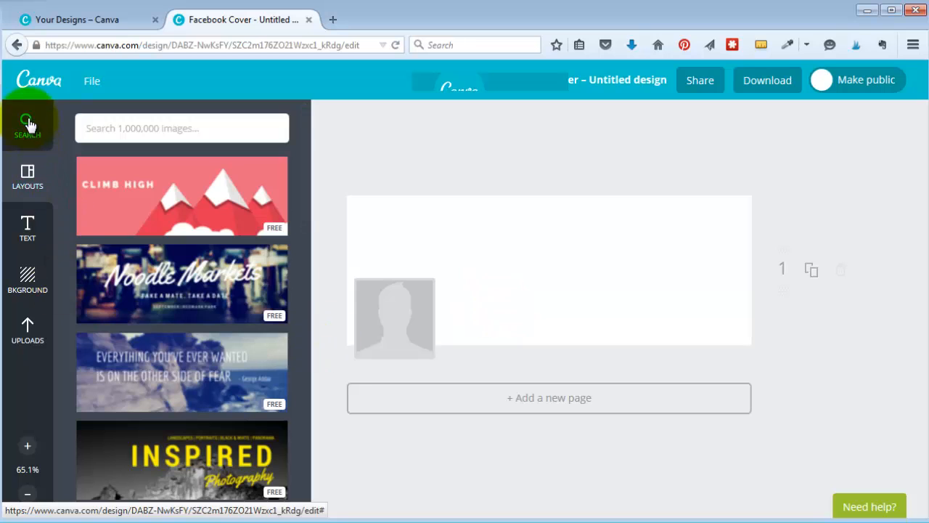
left_click(26, 331)
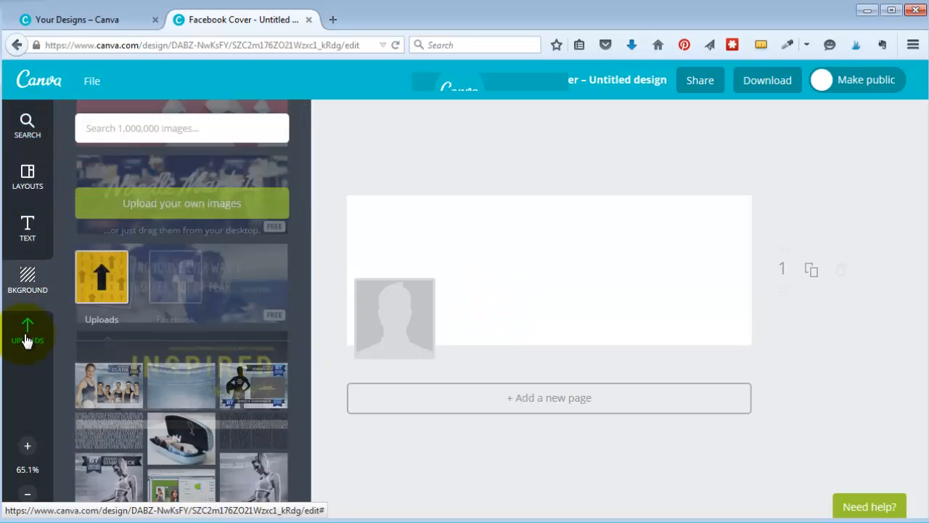
left_click(26, 331)
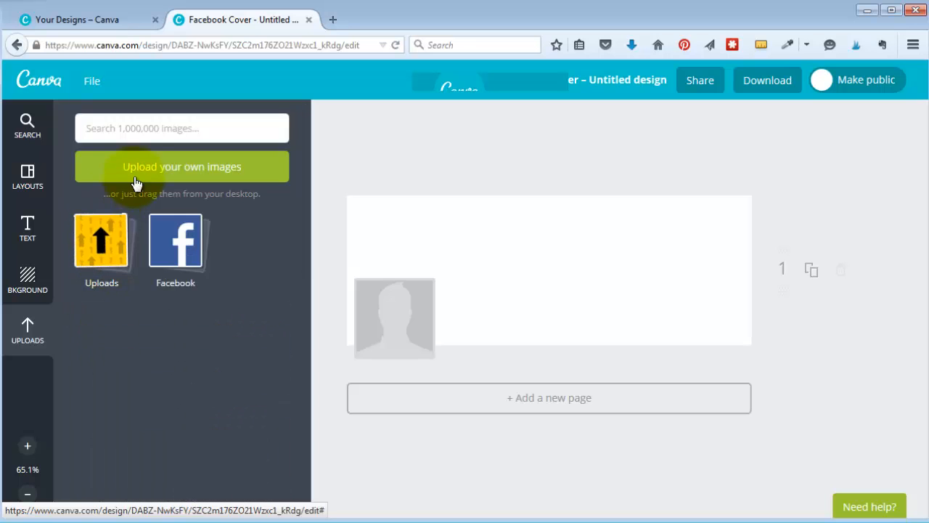
Upload the Stadium Mirage banner file from the computer.
left_click(181, 165)
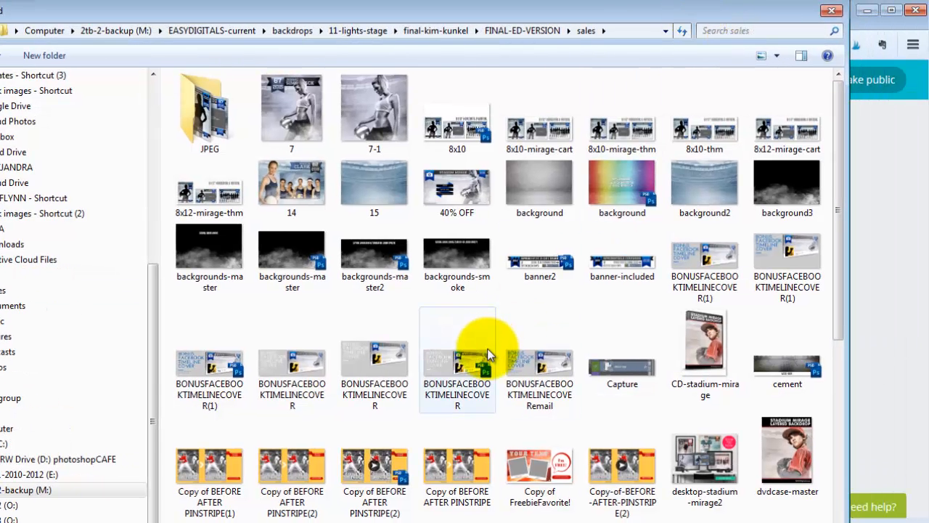
scroll("down", 3)
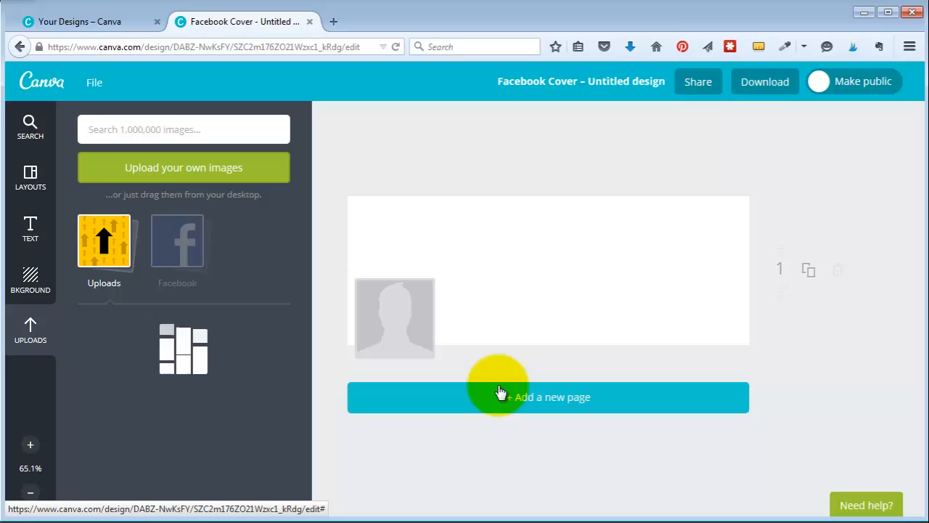
left_click(183, 167)
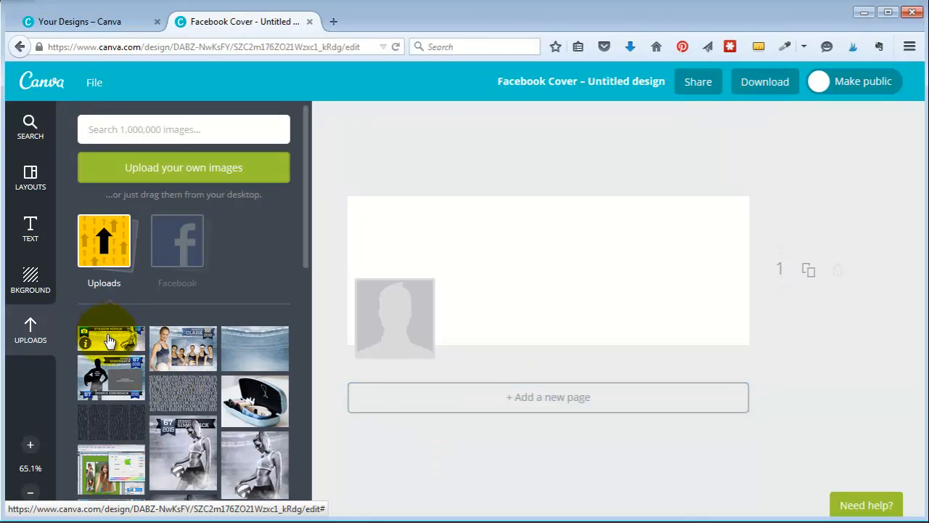
Place the Stadium Mirage banner so it fills the whole cover.
left_click(110, 337)
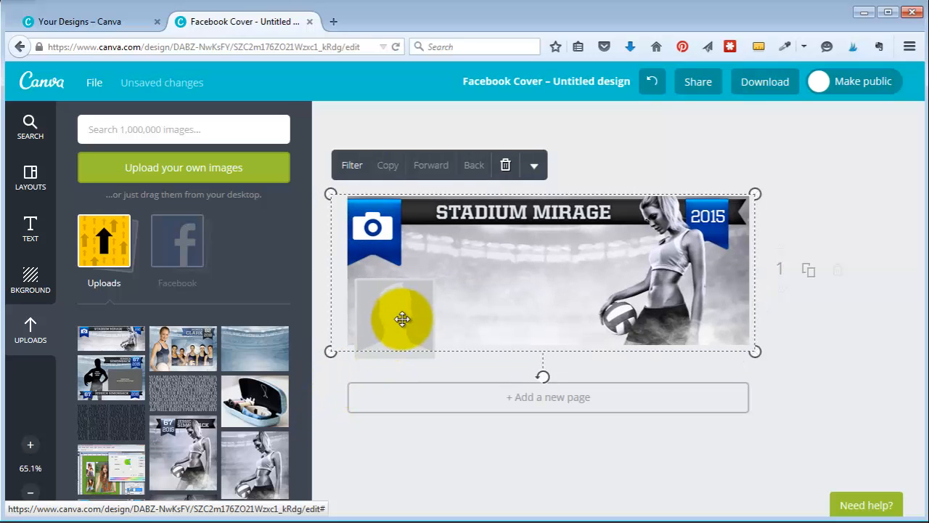
left_click_drag(404, 320, 394, 296)
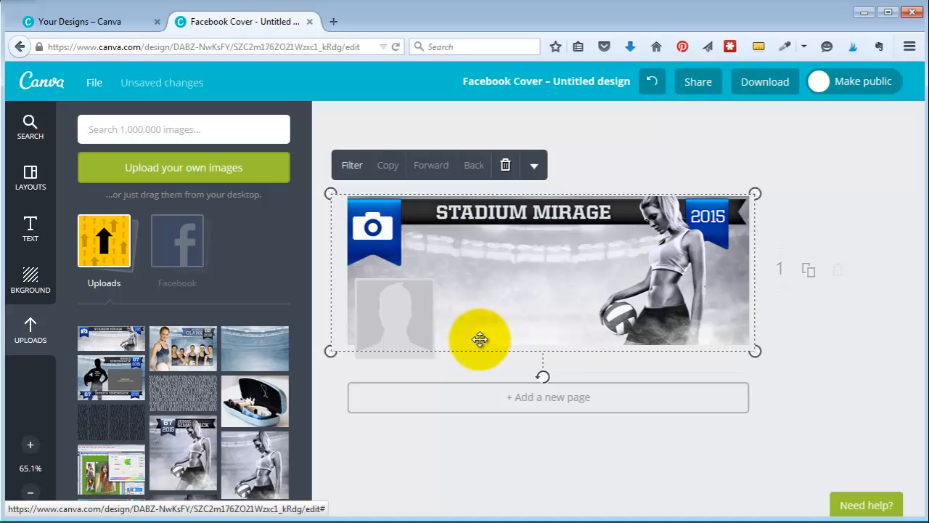
left_click(479, 339)
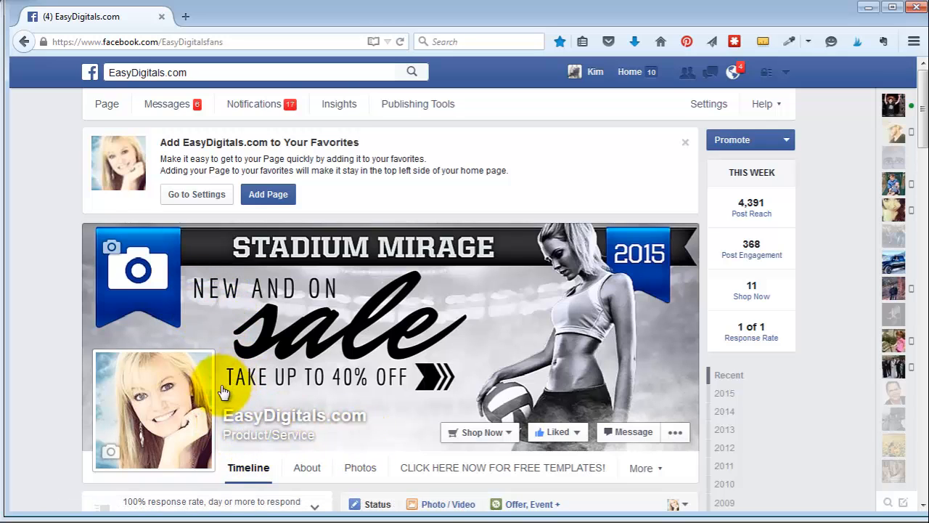
mouse_move(418, 105)
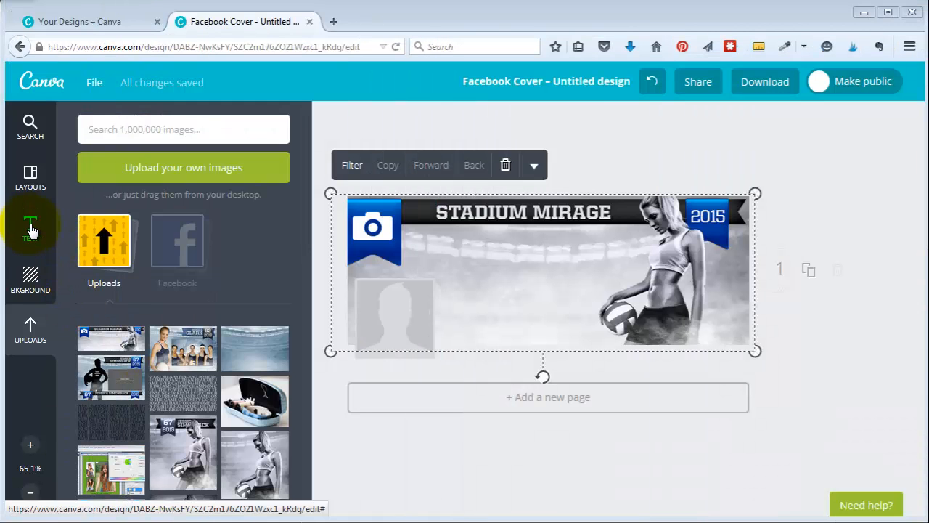
Add a ready-made BIG SALE NOW sale text design onto the banner, left of the woman.
left_click(30, 229)
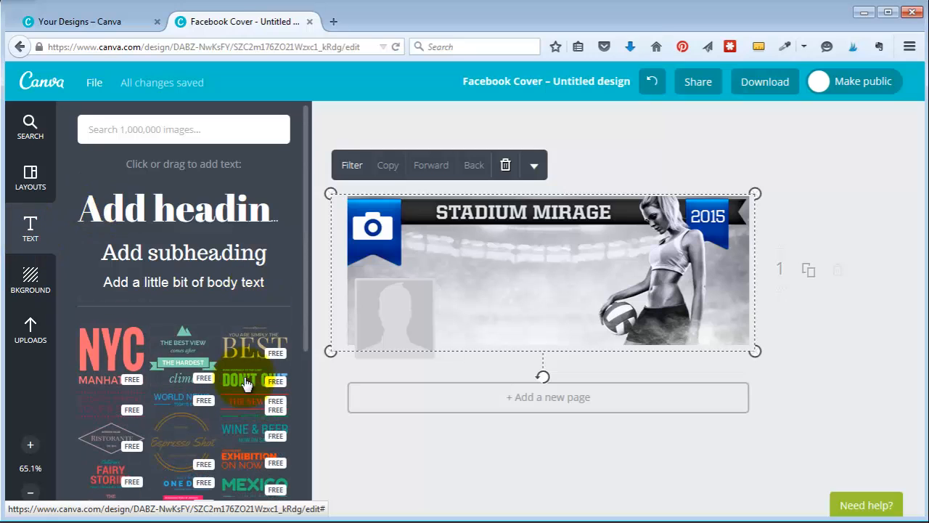
scroll("down", 3)
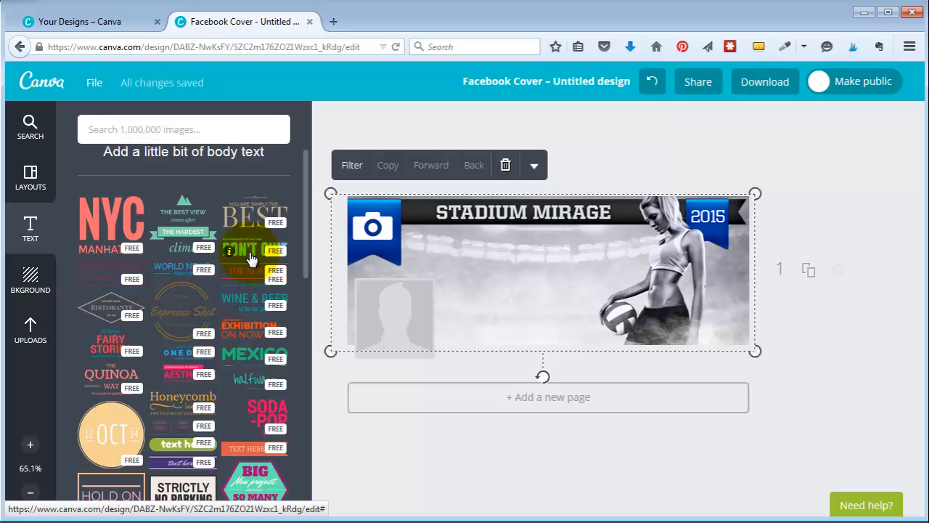
scroll("down", 3)
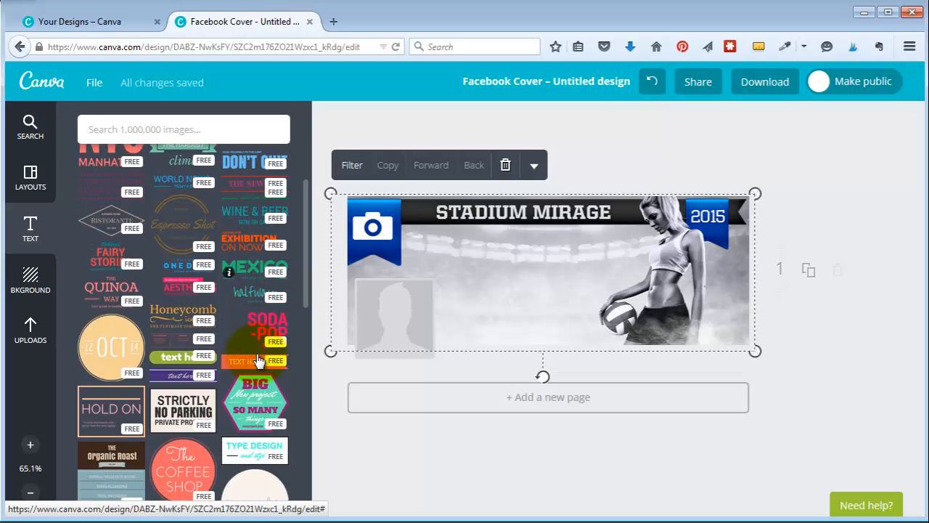
scroll("down", 3)
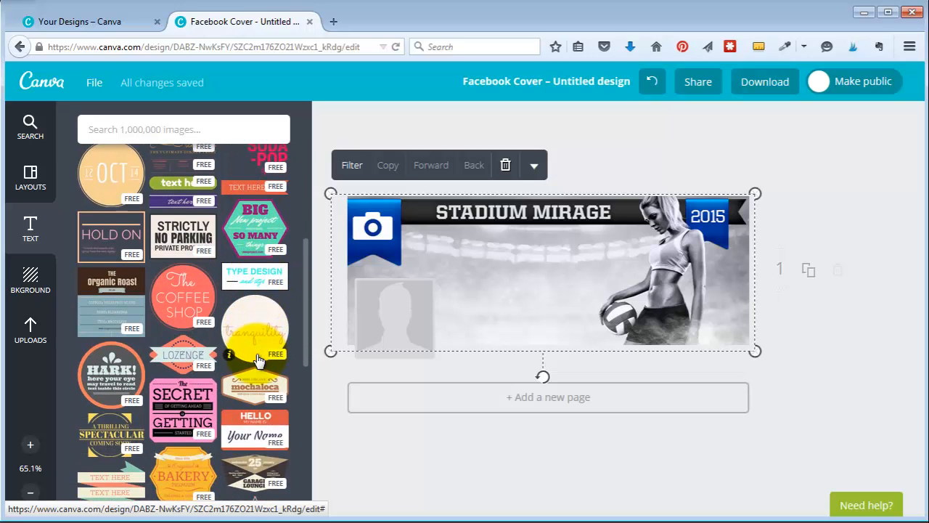
scroll("down", 3)
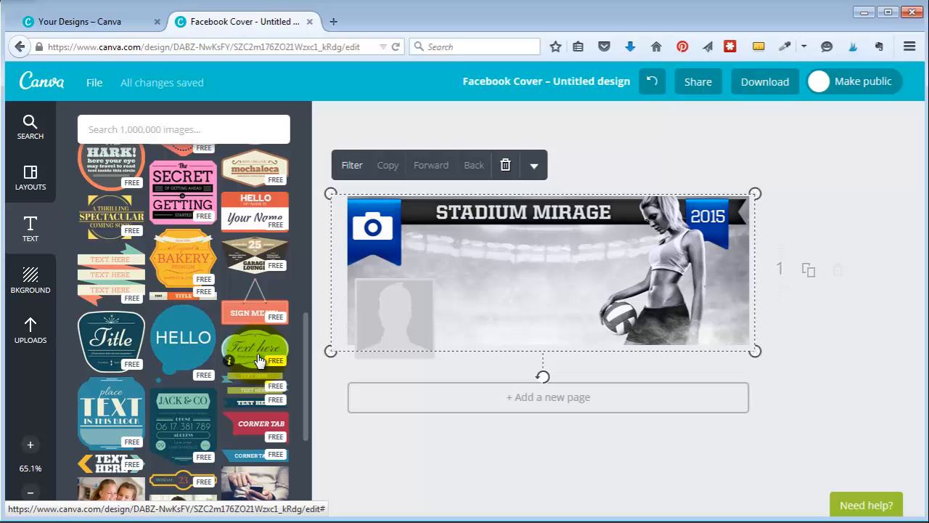
scroll("down", 3)
type("SALE")
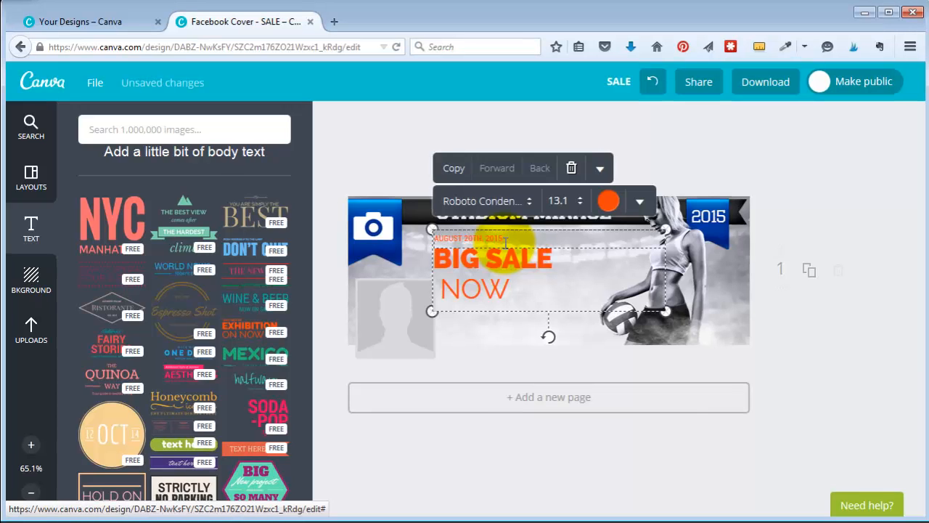
left_click(608, 201)
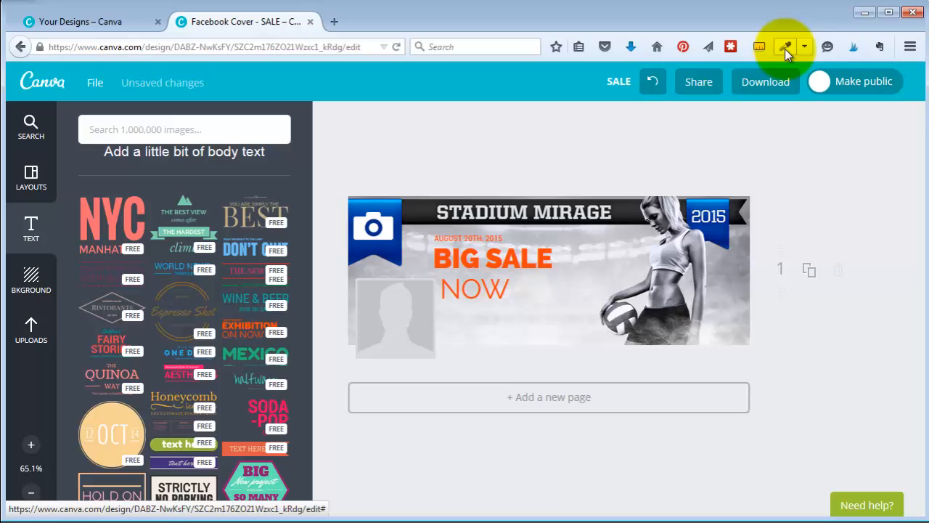
mouse_move(784, 46)
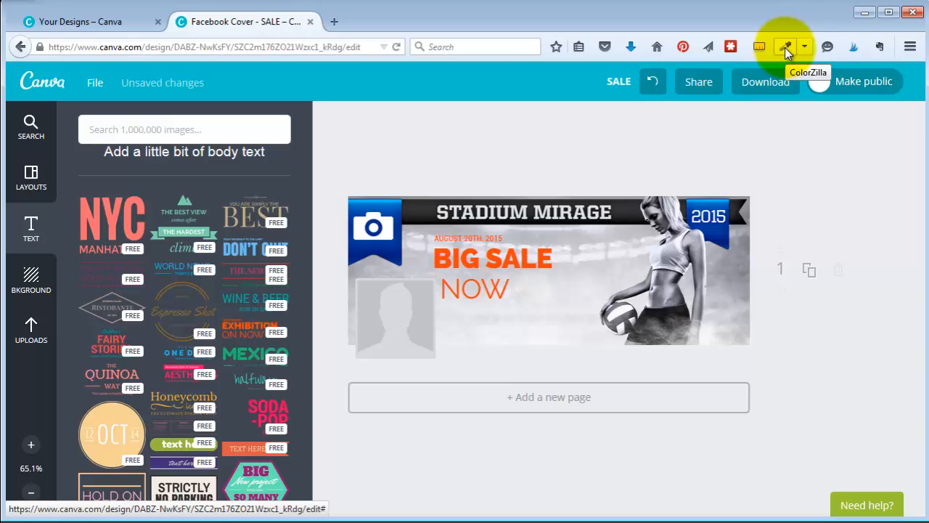
Colour the NOW text orange (ff4400) using the custom colour picker.
left_click(784, 47)
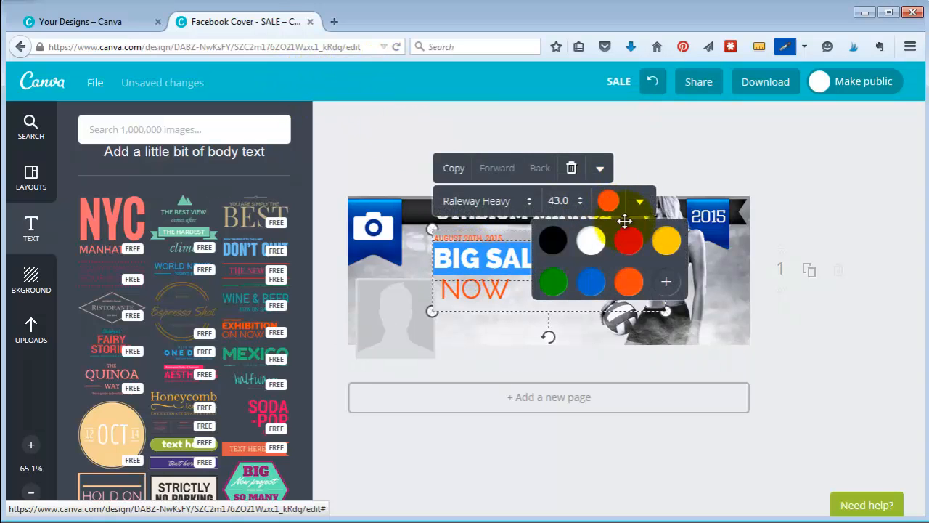
left_click(664, 282)
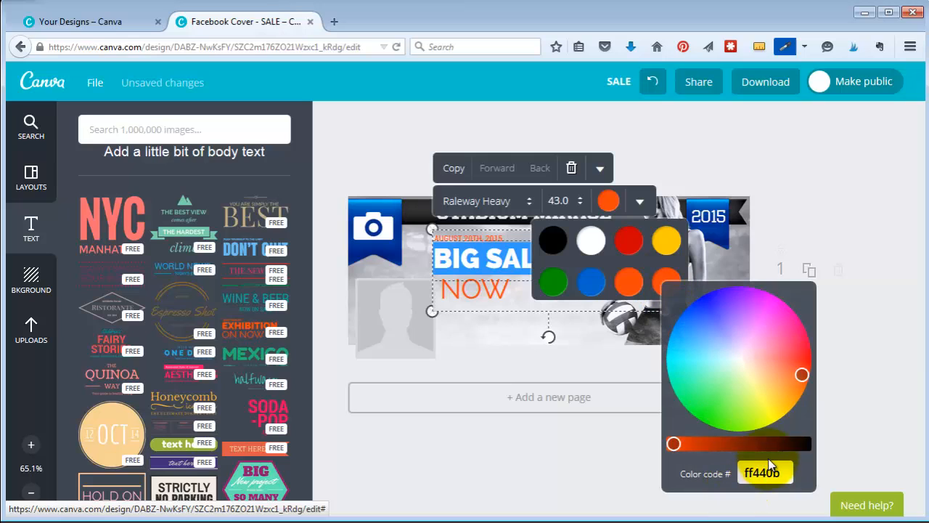
left_click(766, 473)
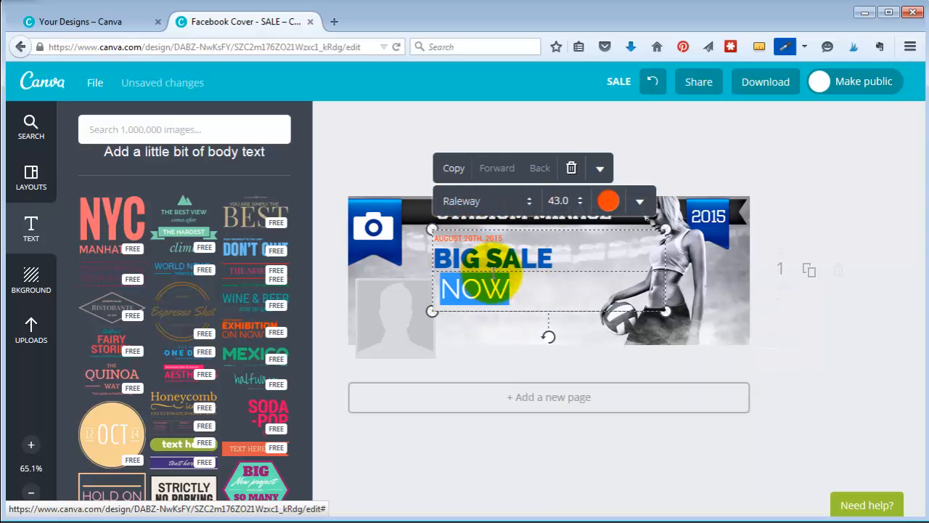
Set the NOW text in Racing Sans One and adjust its colour swatch.
left_click(485, 200)
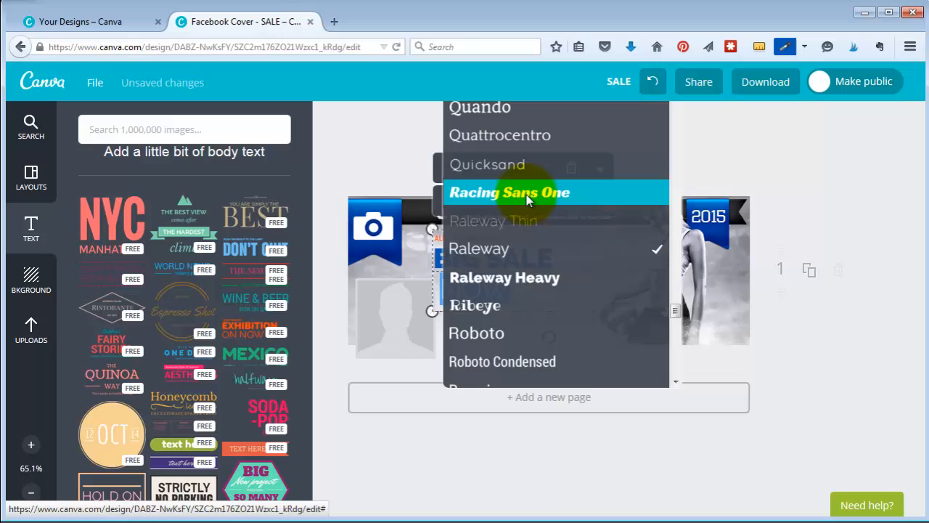
left_click(508, 191)
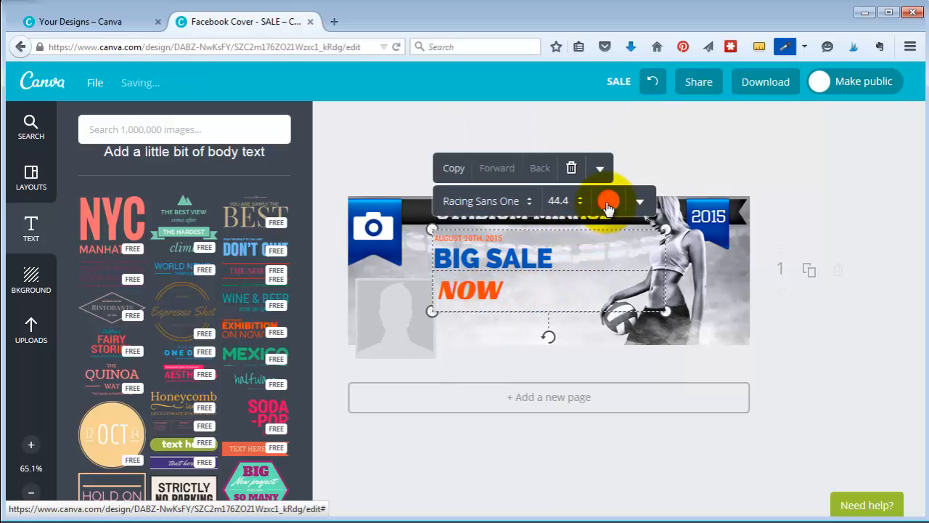
left_click(609, 200)
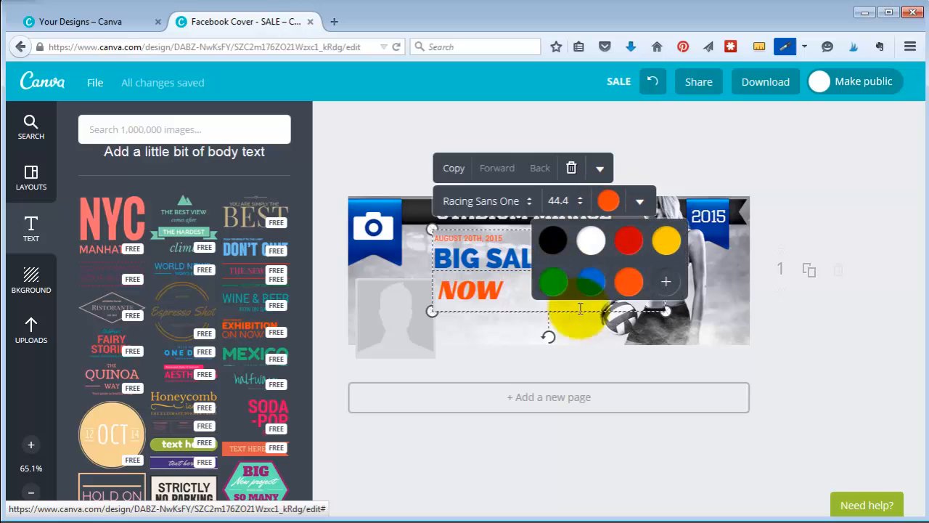
left_click(591, 282)
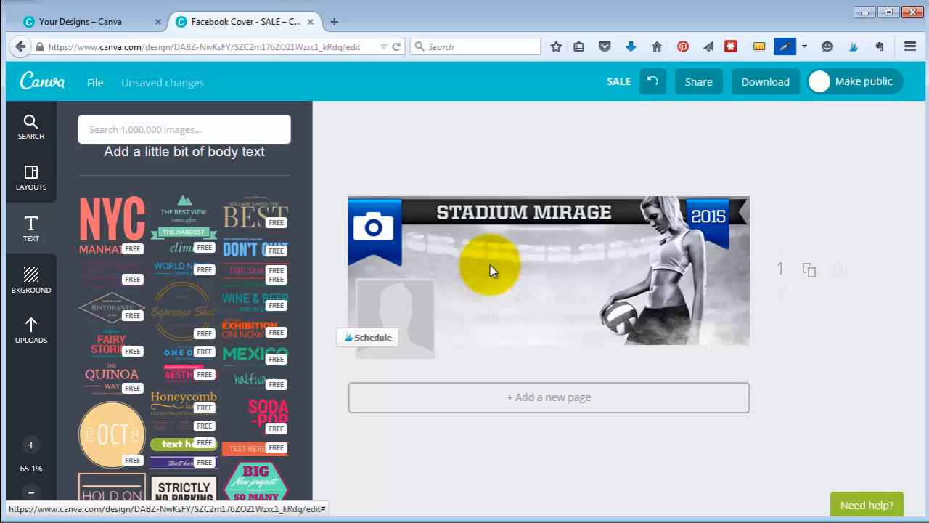
mouse_move(520, 245)
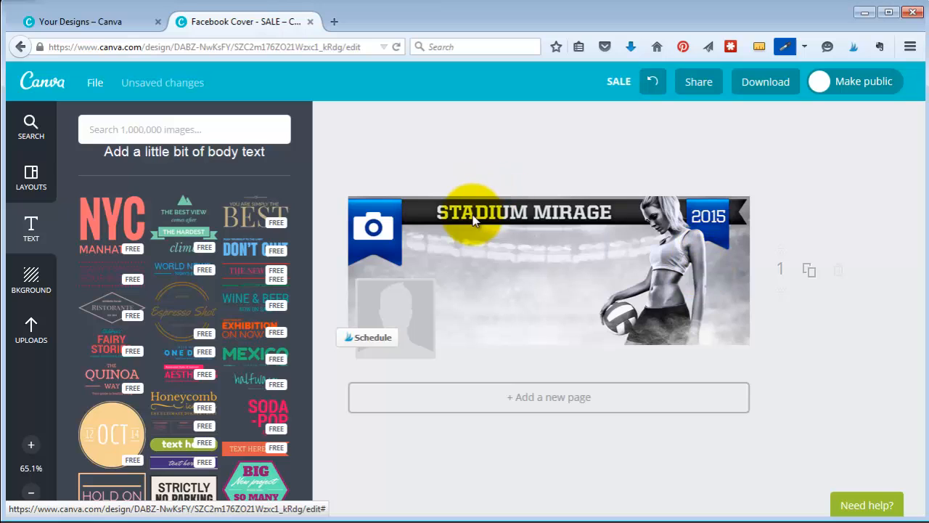
mouse_move(689, 265)
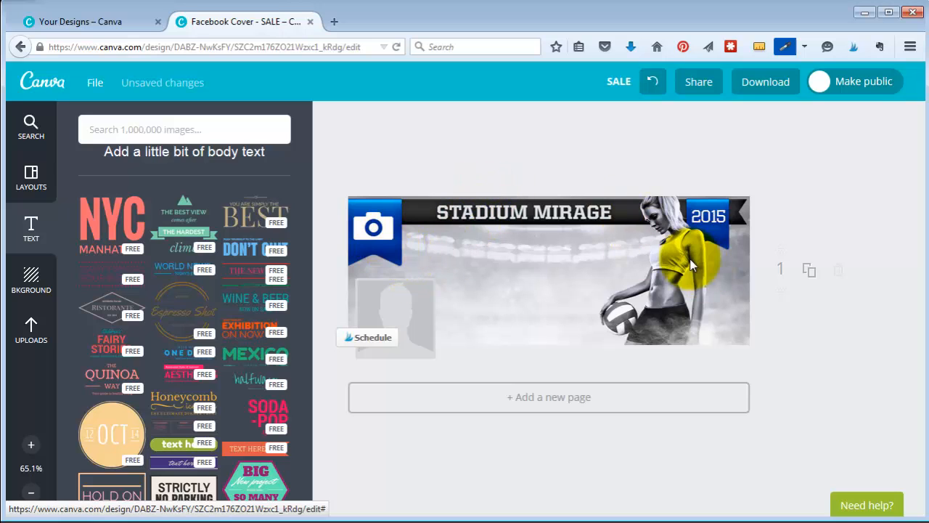
Change the header to STADIUM MIRAGE and browse text layouts for the EXHIBITION ON NOW block.
left_click(689, 264)
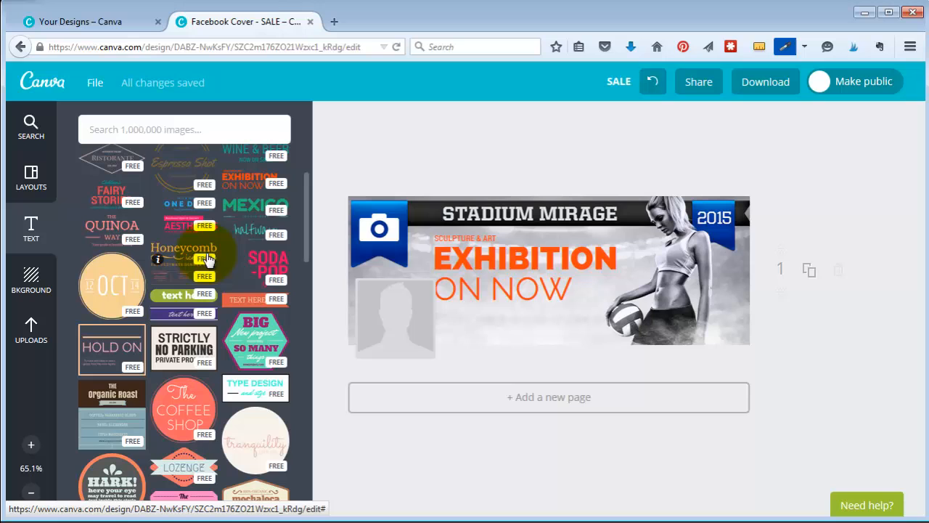
scroll("down", 3)
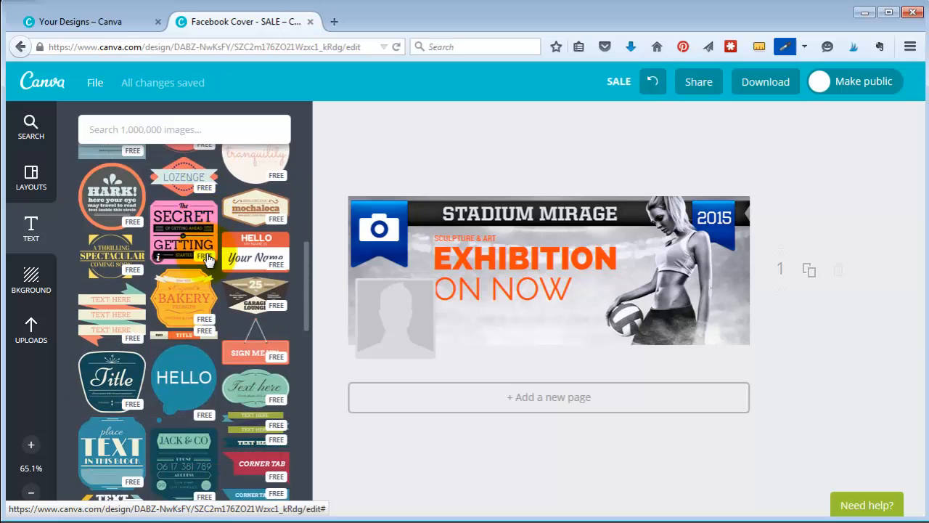
scroll("down", 3)
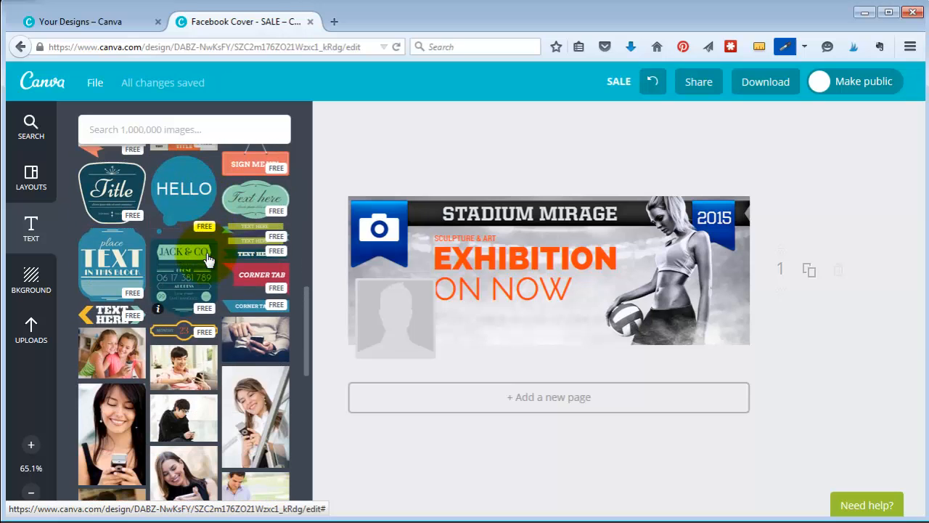
scroll("down", 3)
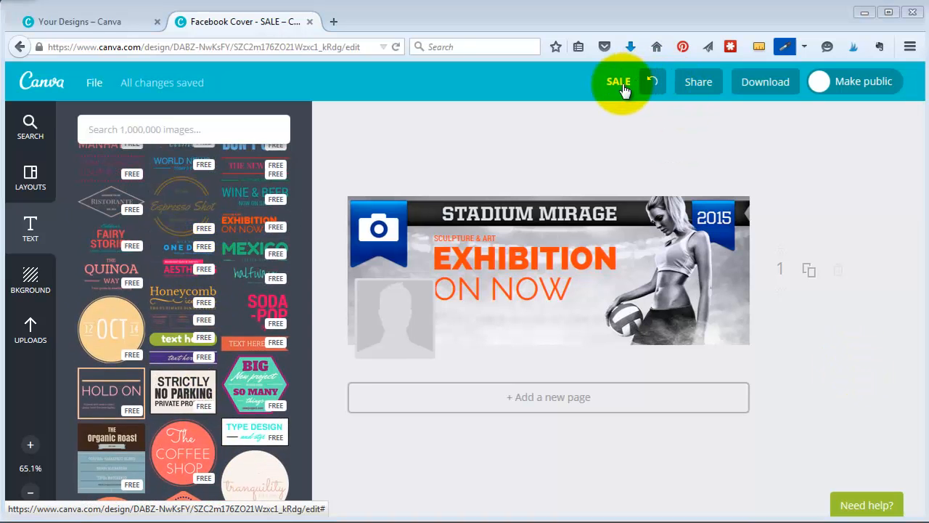
Rename the design to FACEBOOK STADIUM.
left_click(618, 81)
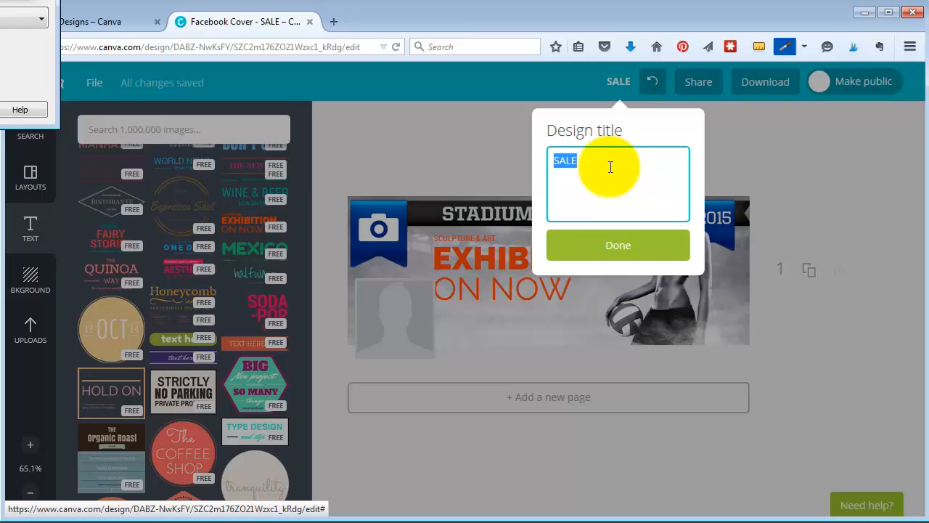
type("FACEBOOK STADIUM")
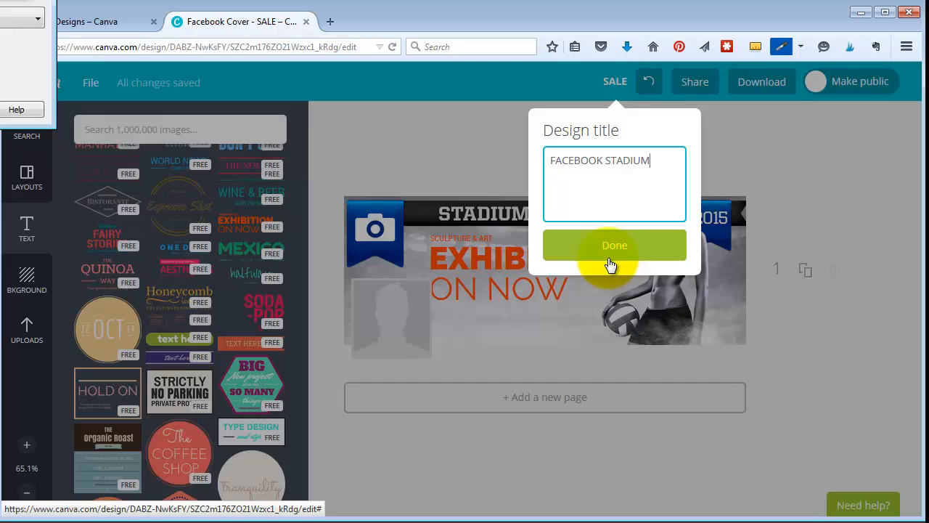
left_click(614, 244)
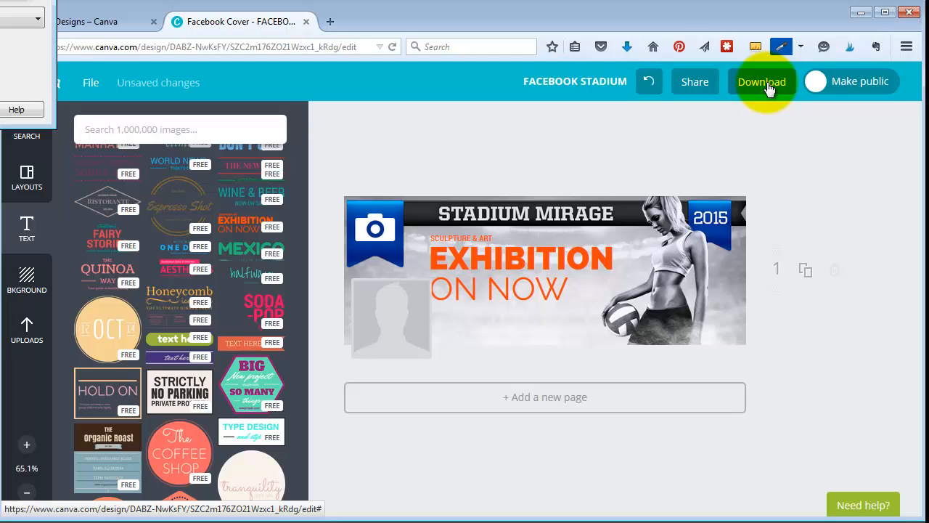
mouse_move(659, 241)
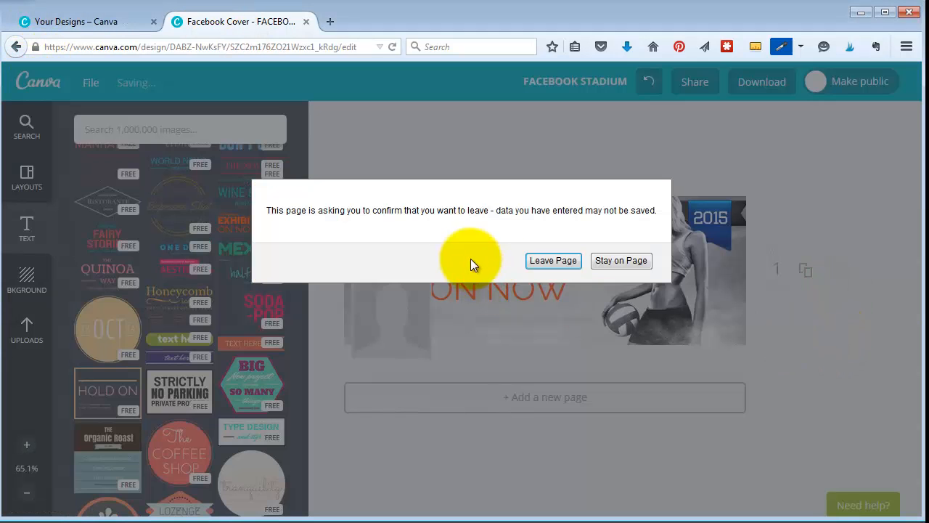
Leave the editor despite the unsaved-data warning and return to Your Designs.
left_click(551, 260)
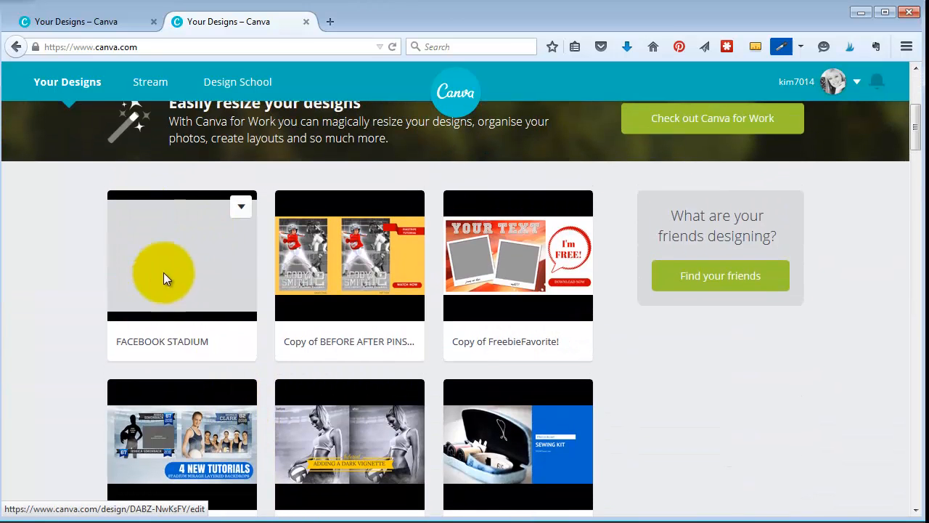
mouse_move(154, 253)
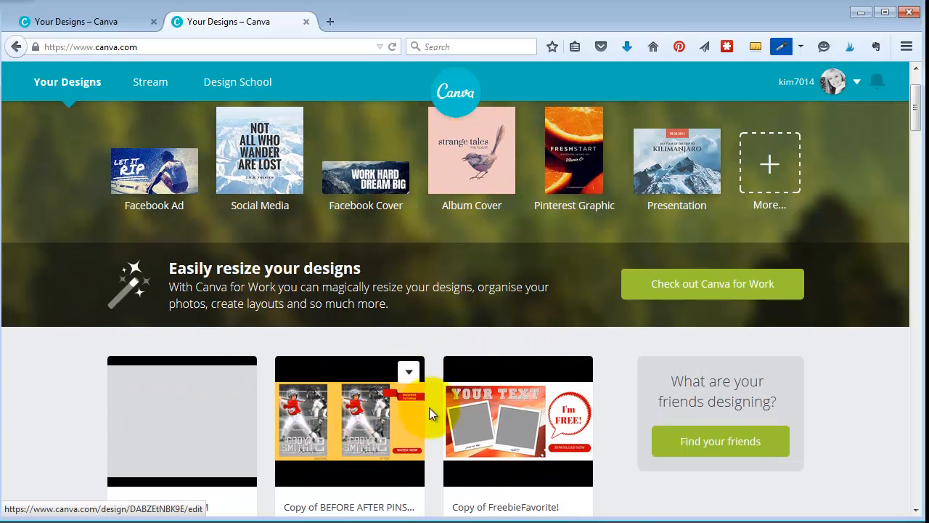
scroll("down", 3)
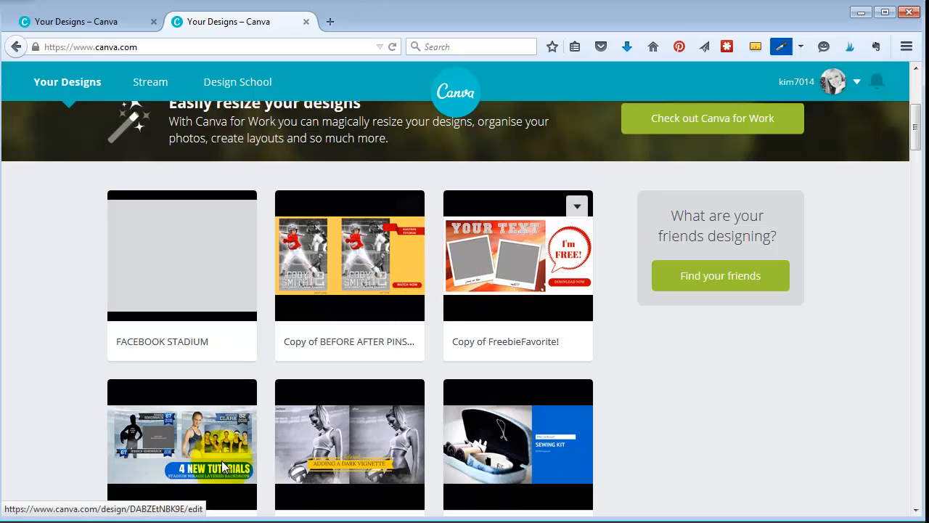
mouse_move(172, 444)
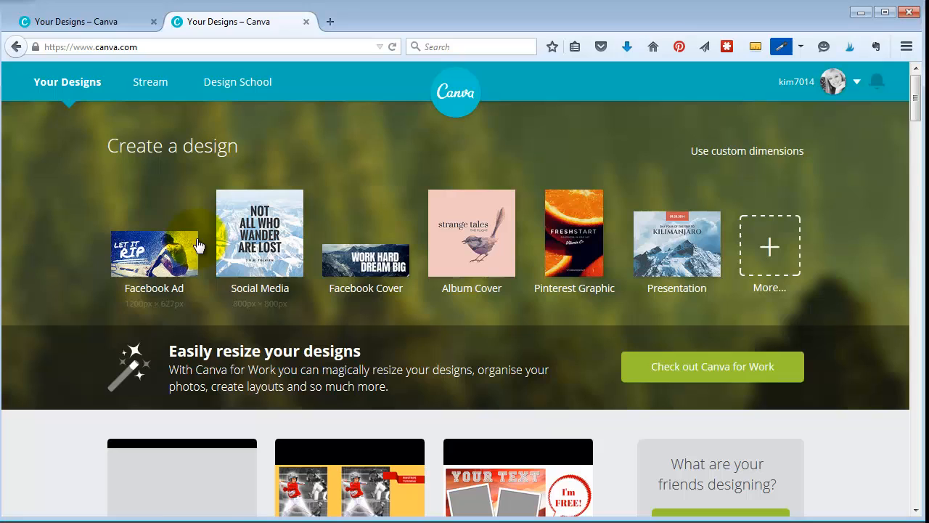
mouse_move(260, 232)
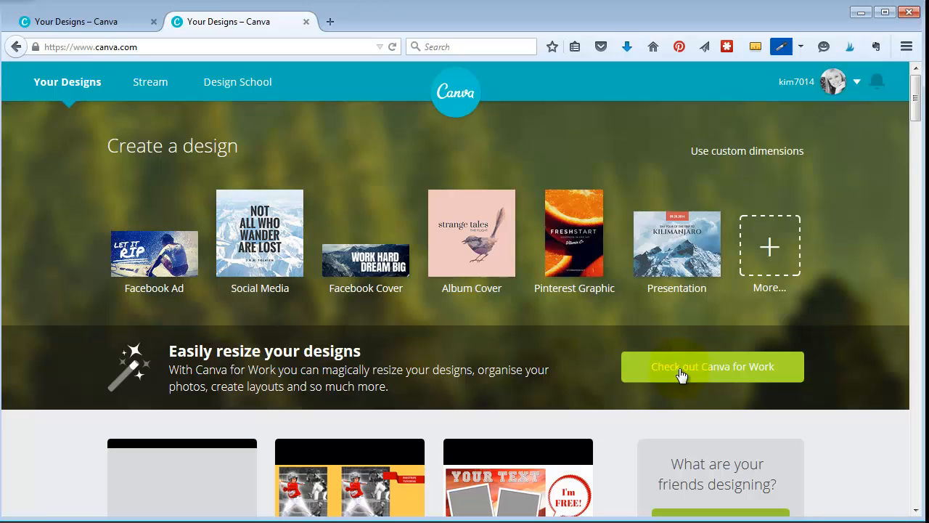
Show the Welcome to Canva for Work overview.
left_click(711, 366)
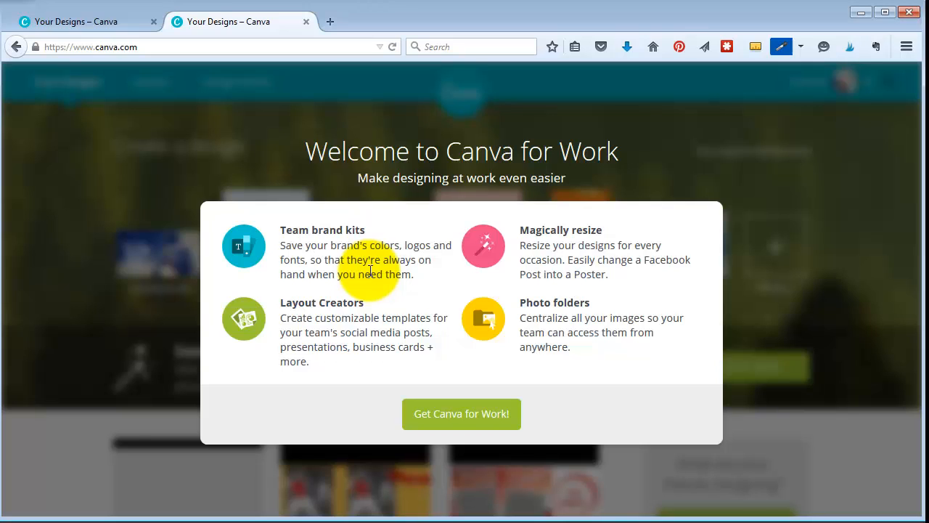
mouse_move(283, 70)
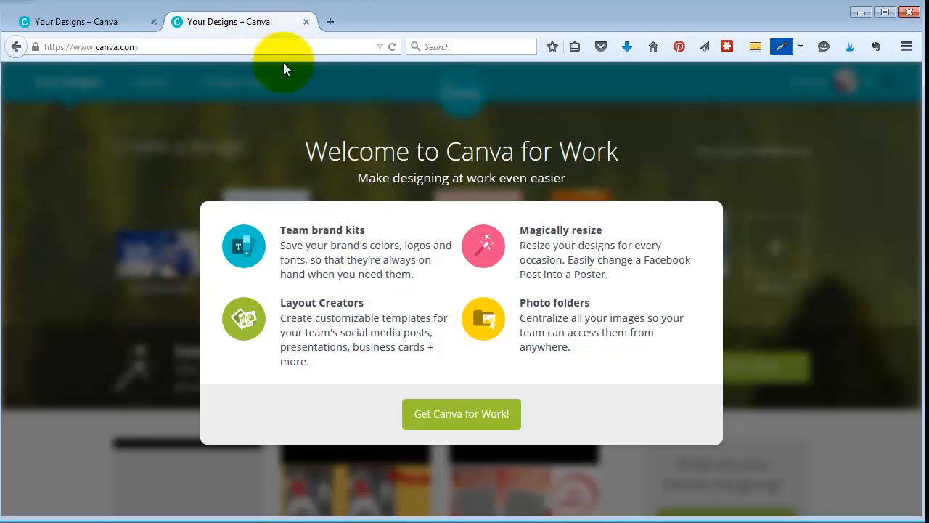
mouse_move(752, 456)
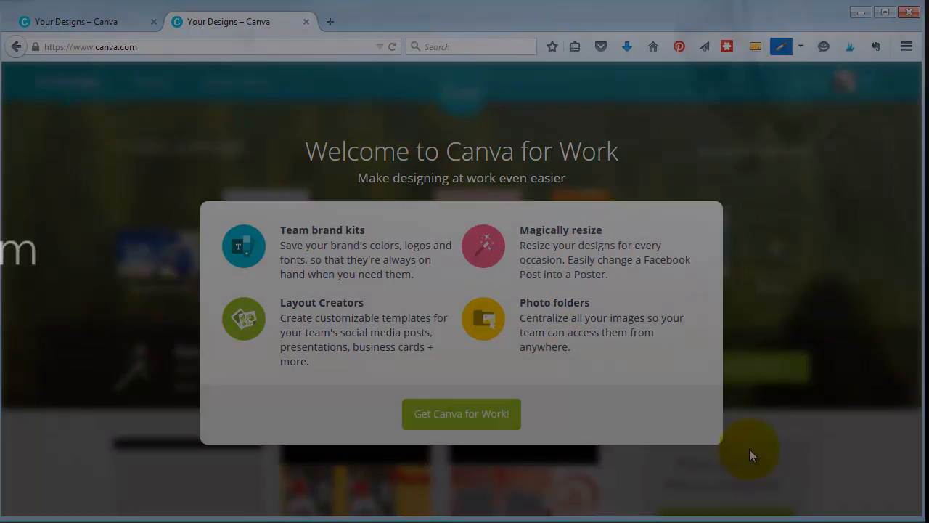